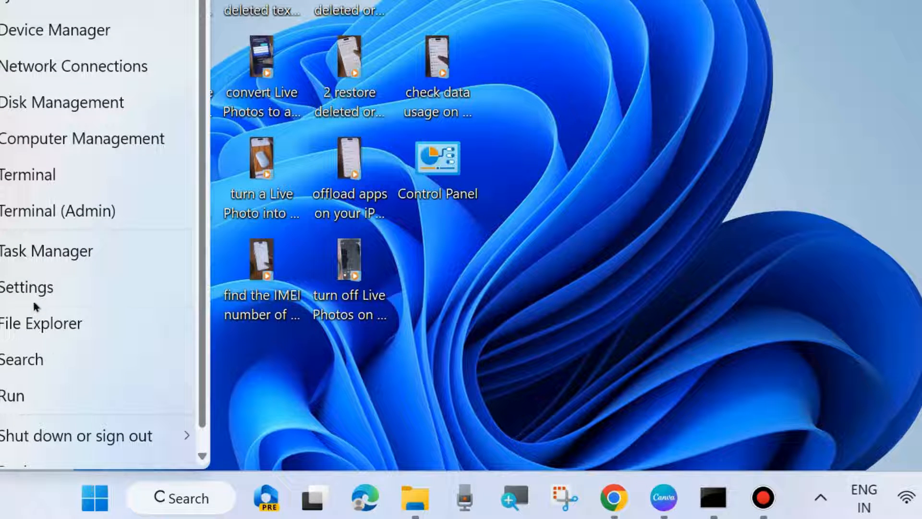
- Reach the Windows Update page in Settings from the Start quick-link menu
left_click(26, 287)
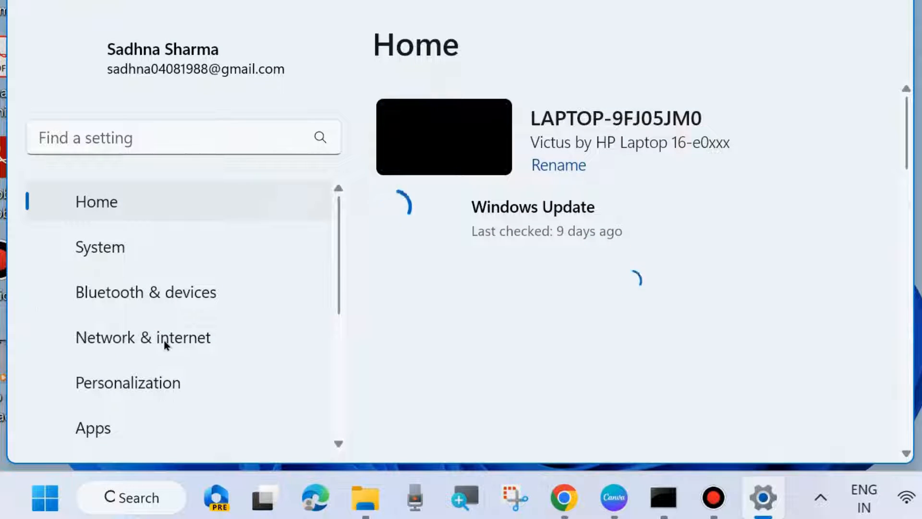
scroll("down", 3)
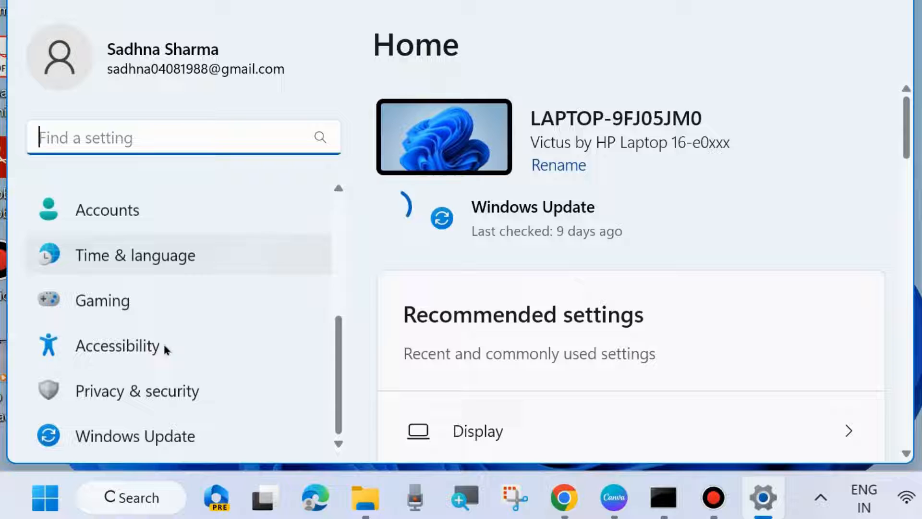
left_click(135, 432)
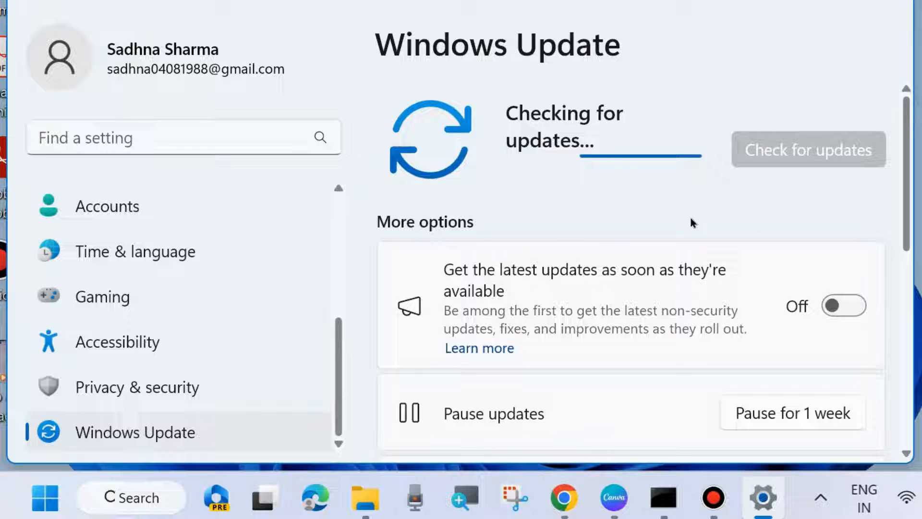
- Scroll through Windows Update toward Advanced options and Optional updates
scroll("down", 3)
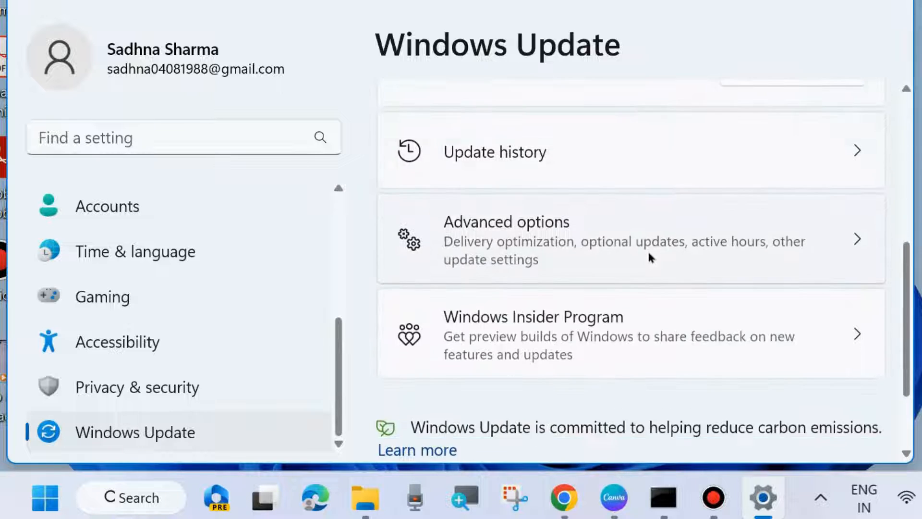
scroll("down", 3)
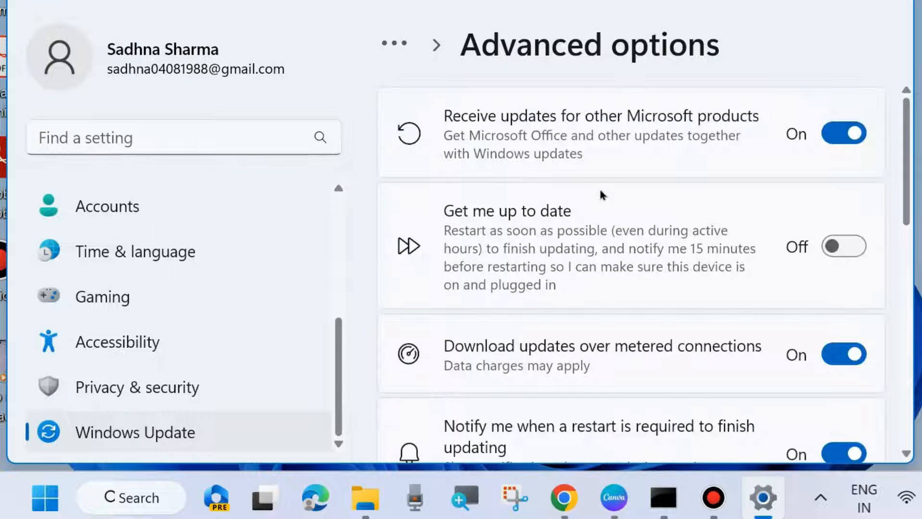
scroll("down", 3)
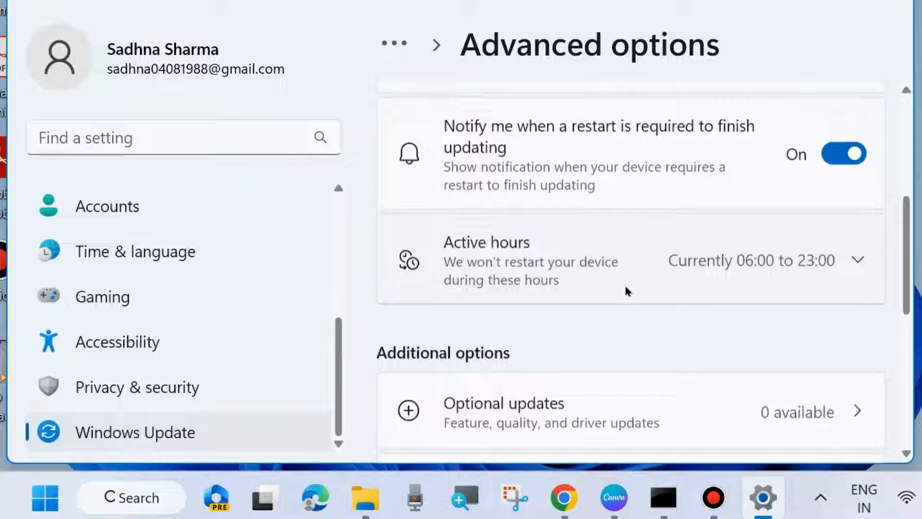
scroll("down", 3)
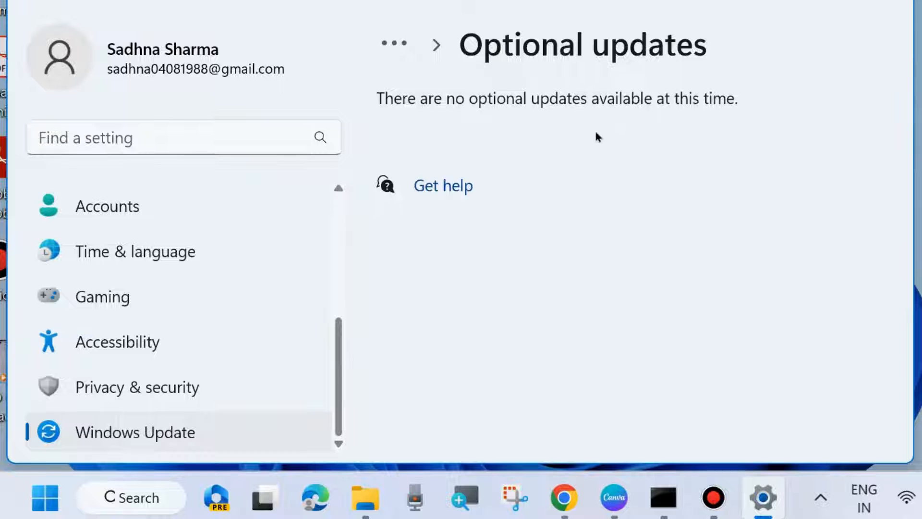
mouse_move(401, 116)
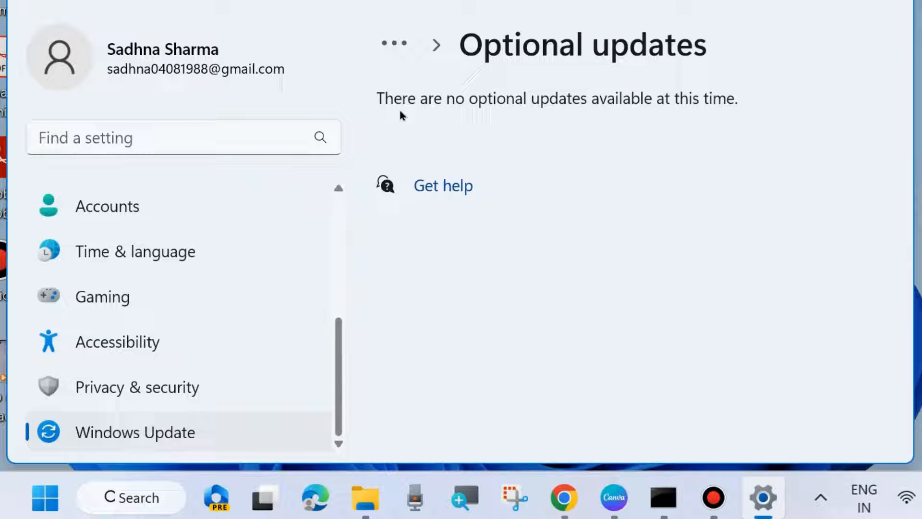
mouse_move(659, 98)
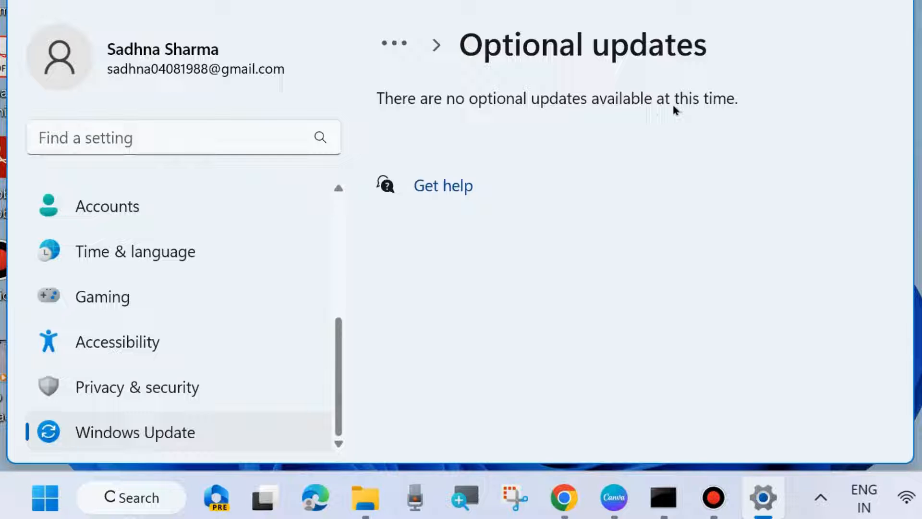
mouse_move(701, 135)
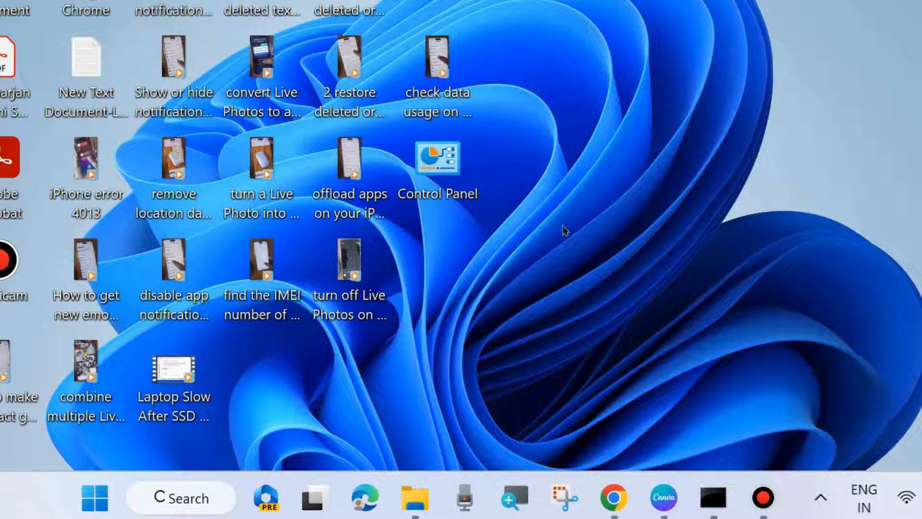
- Reopen Settings from the Start quick-link menu
right_click(93, 499)
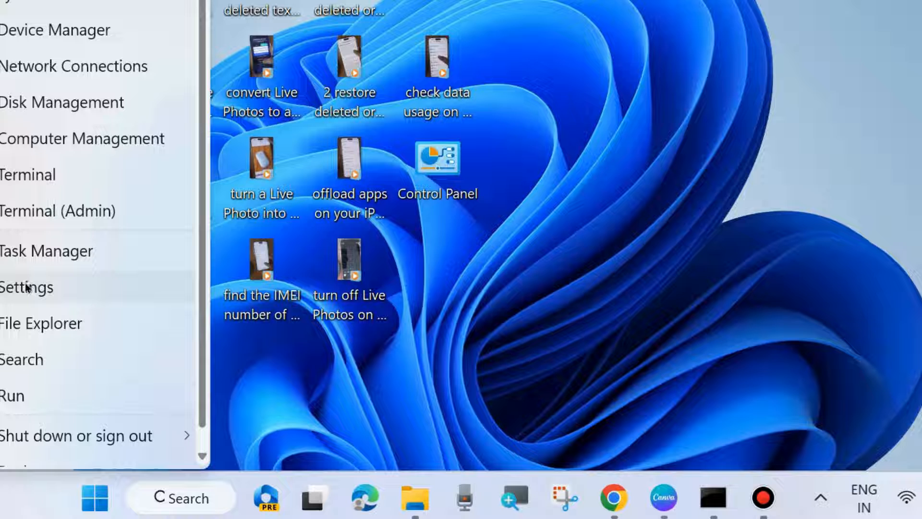
left_click(27, 287)
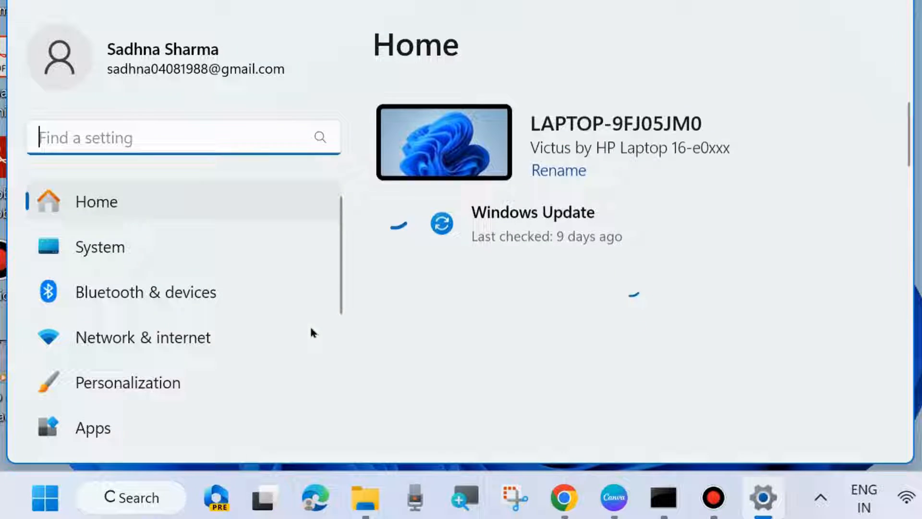
scroll("down", 3)
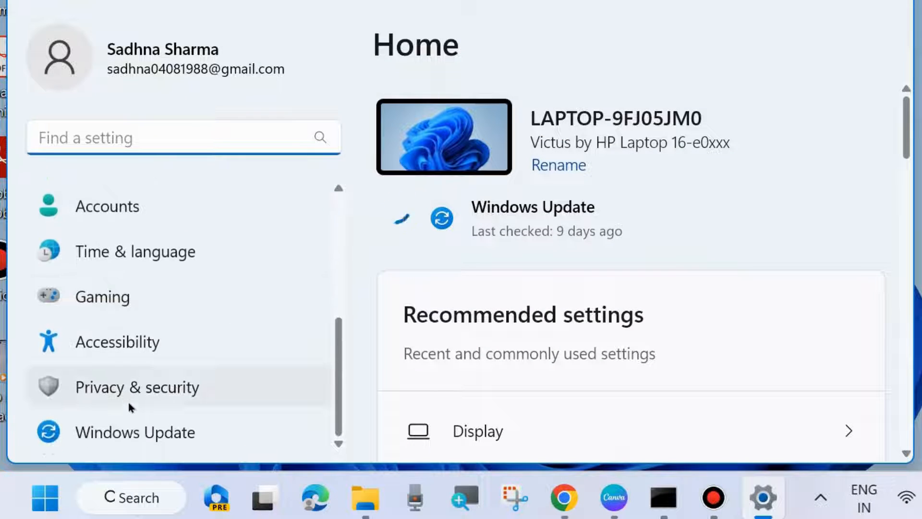
- Go into Privacy & security and show the Windows Security page
left_click(137, 387)
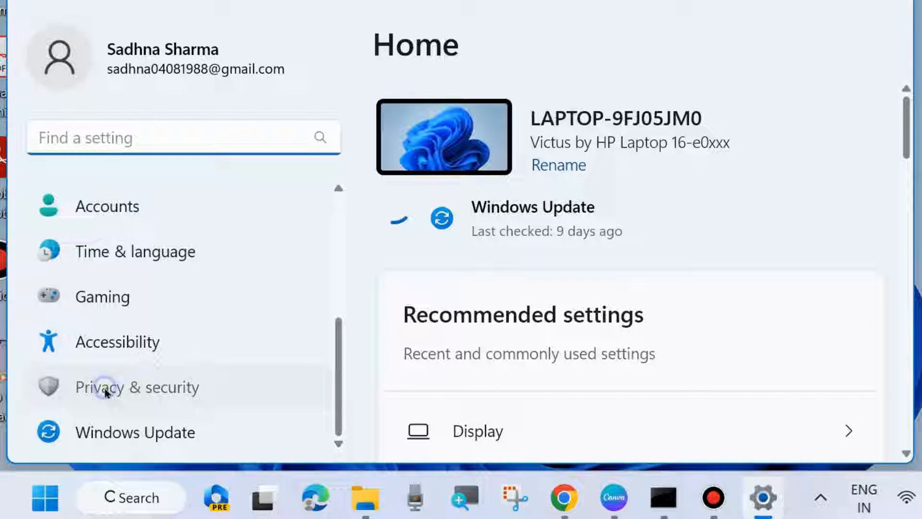
left_click(137, 386)
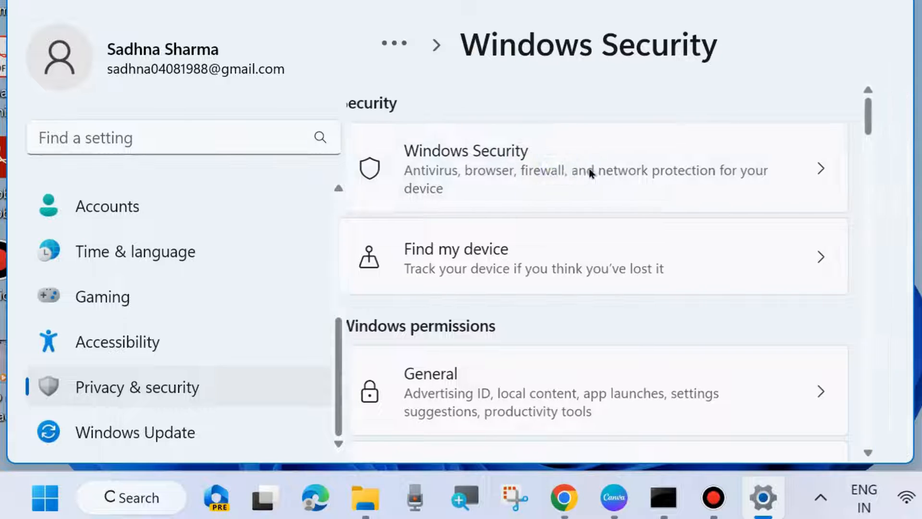
left_click(587, 169)
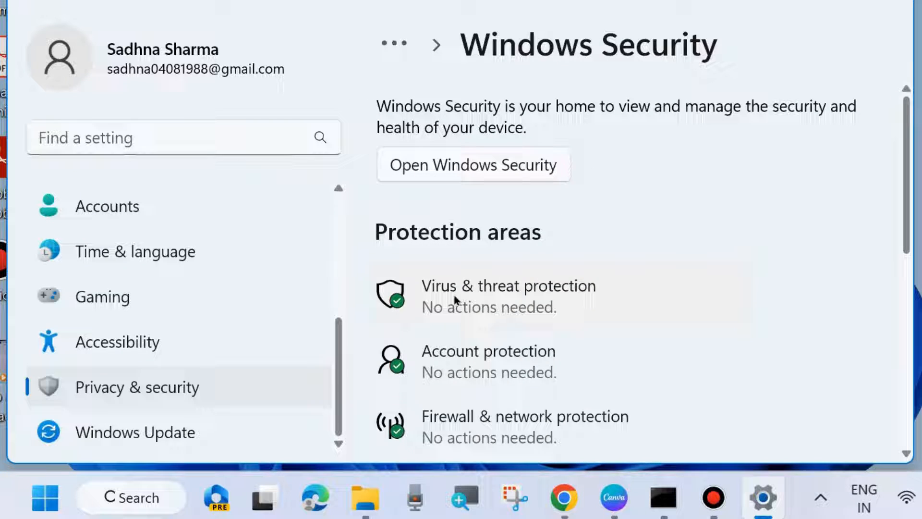
mouse_move(493, 291)
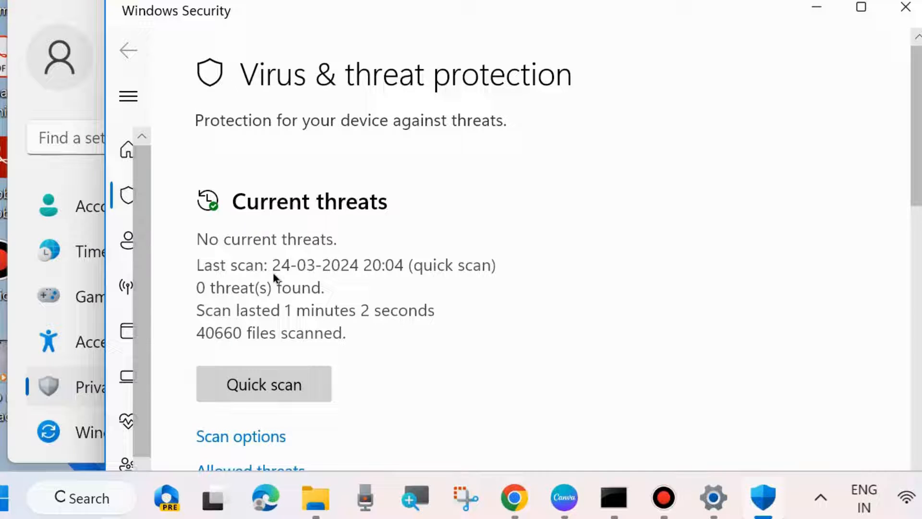
- Review the Quick, Full, Customised and offline scan options, then close Windows Security
scroll("down", 3)
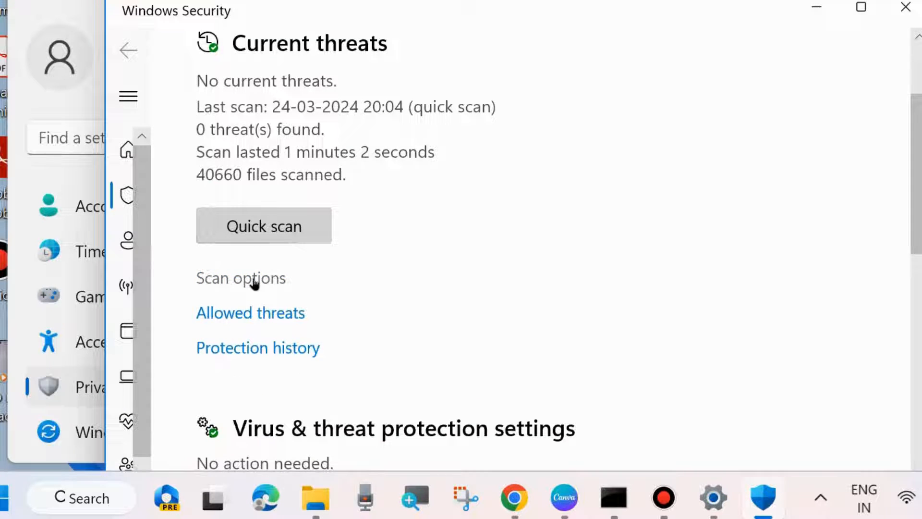
left_click(241, 278)
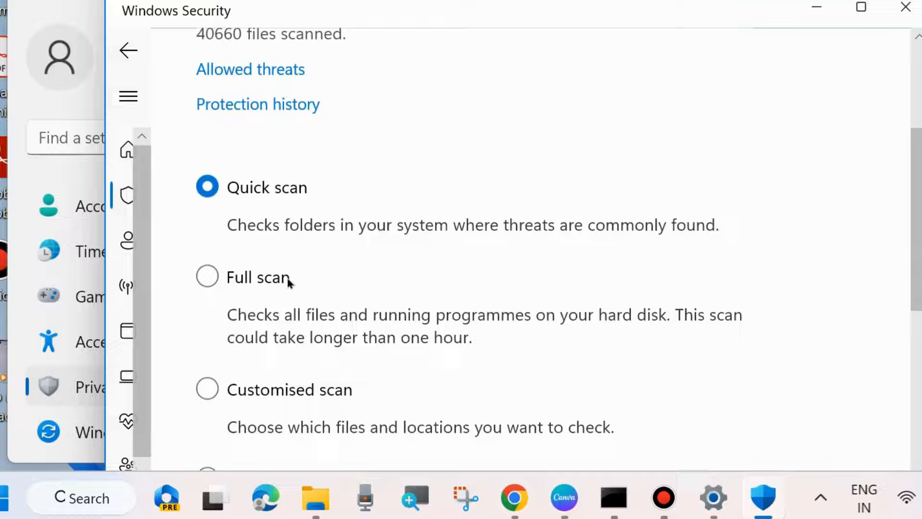
scroll("down", 3)
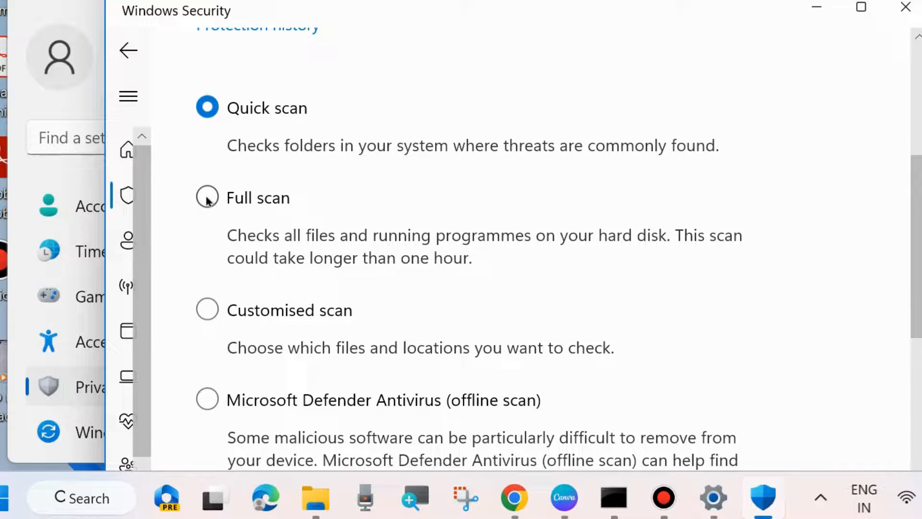
scroll("down", 3)
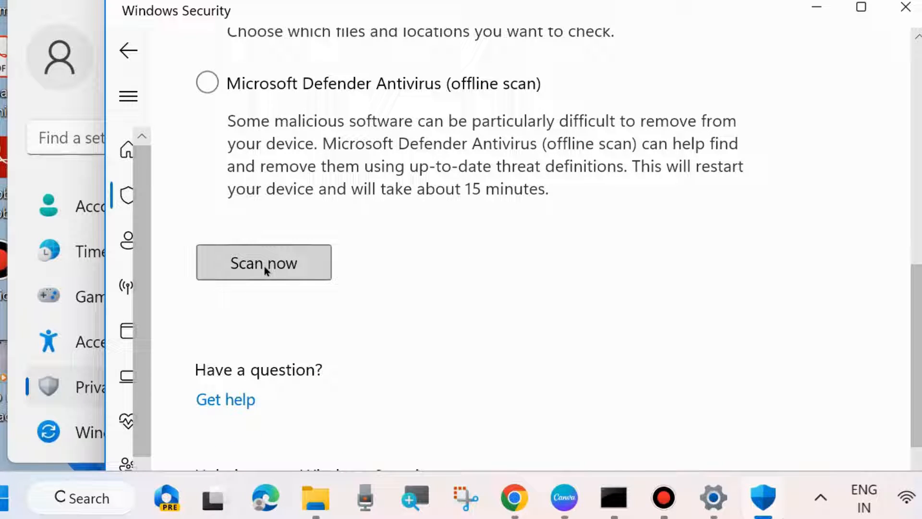
mouse_move(904, 7)
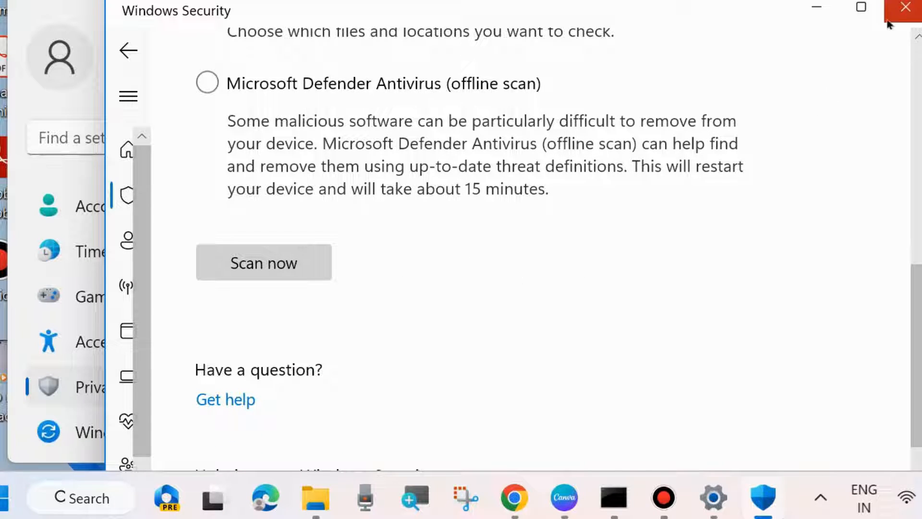
left_click(905, 7)
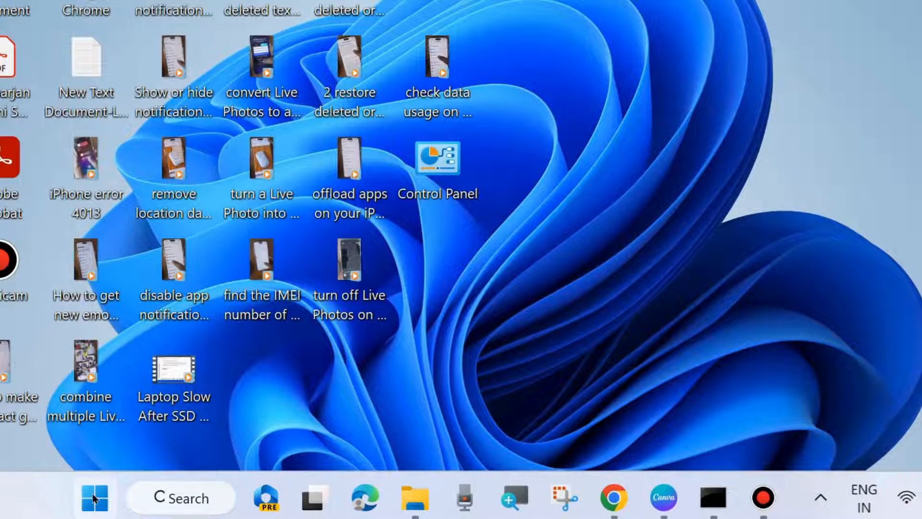
- Get into Device Manager and expand the Security devices category
right_click(93, 497)
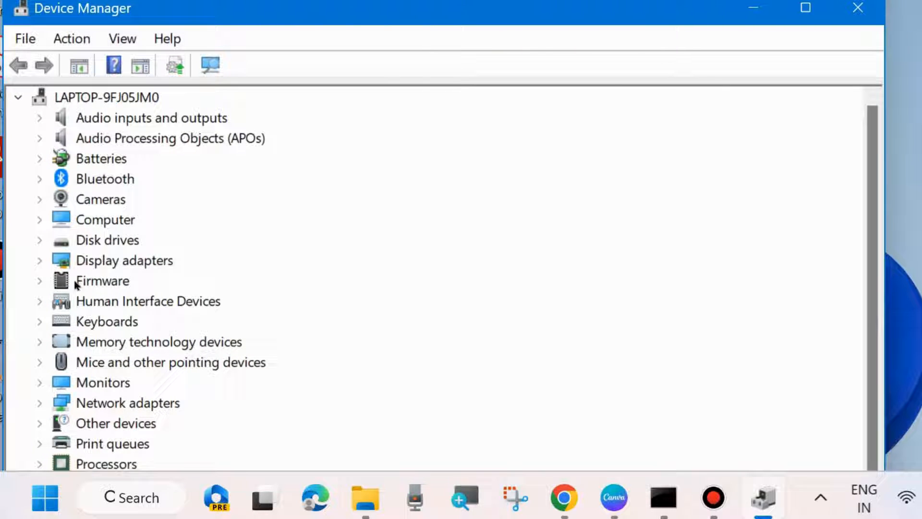
scroll("down", 3)
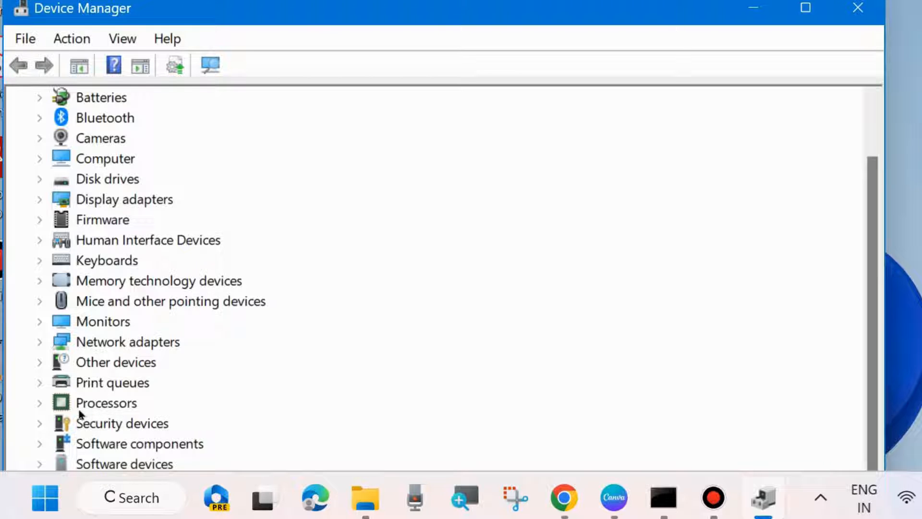
left_click(38, 422)
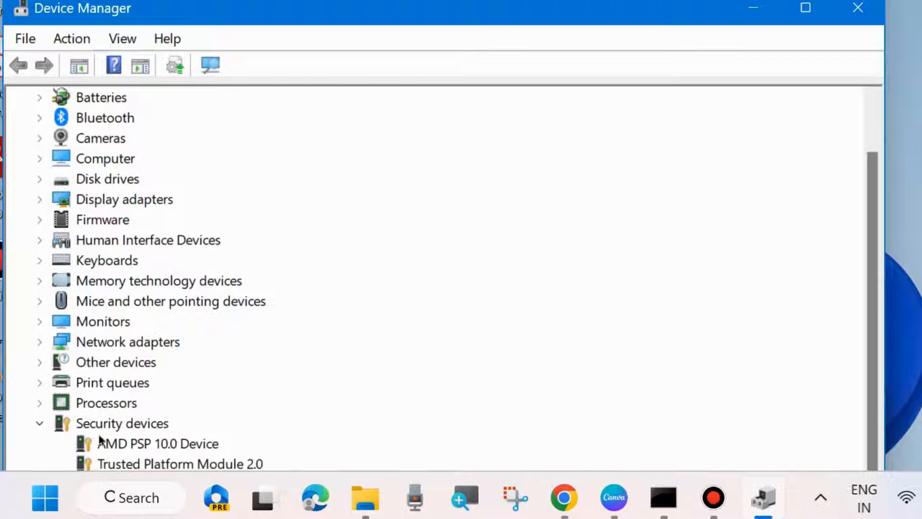
scroll("down", 3)
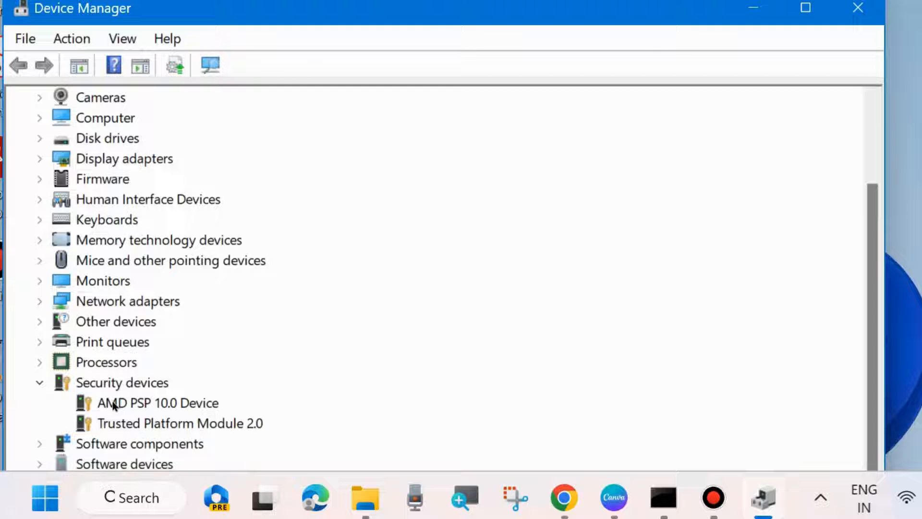
- Search automatically for an AMD PSP 10.0 Device driver update, confirm it is current, and close Device Manager
right_click(156, 402)
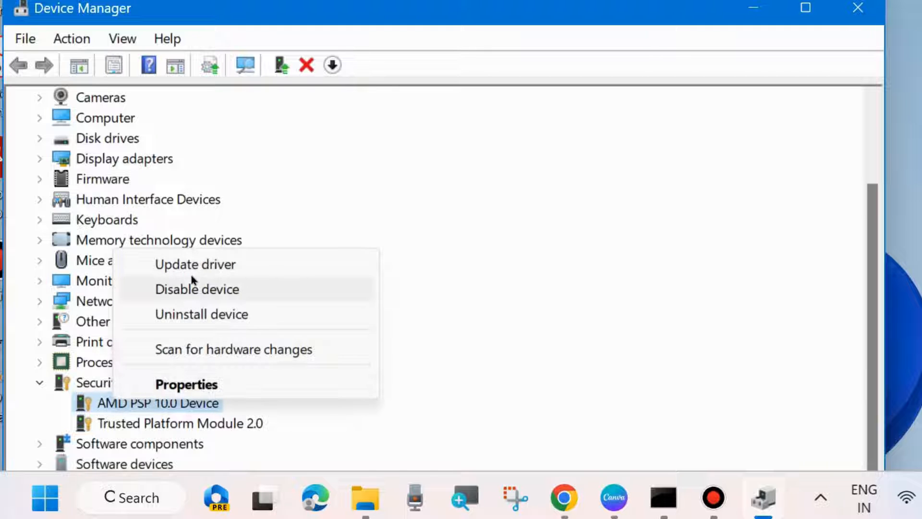
left_click(195, 264)
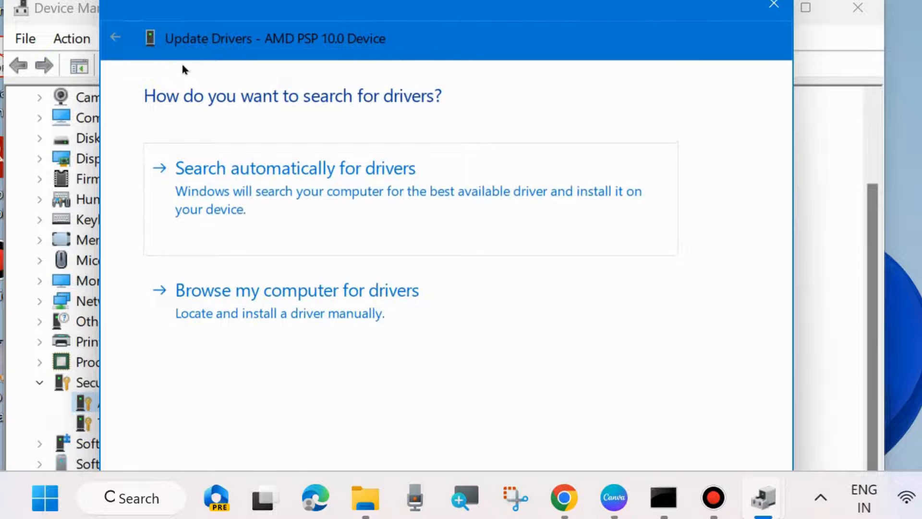
left_click(294, 168)
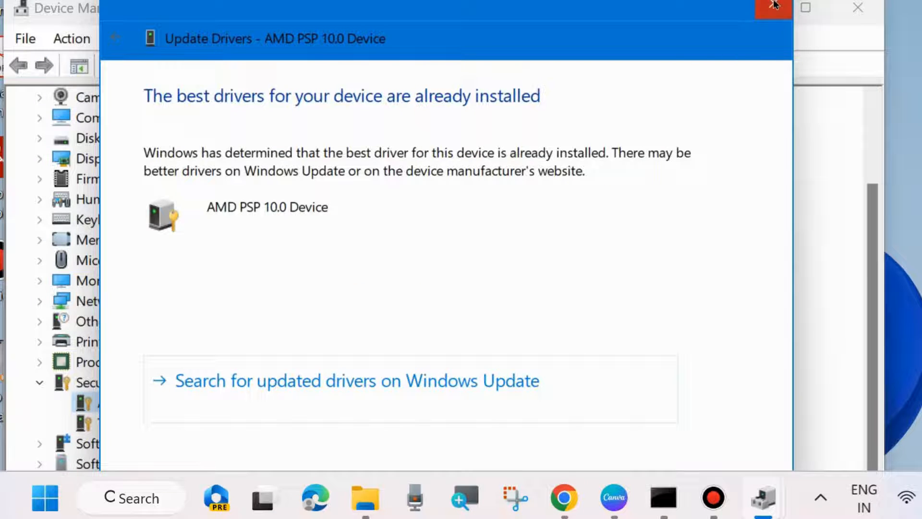
left_click(772, 8)
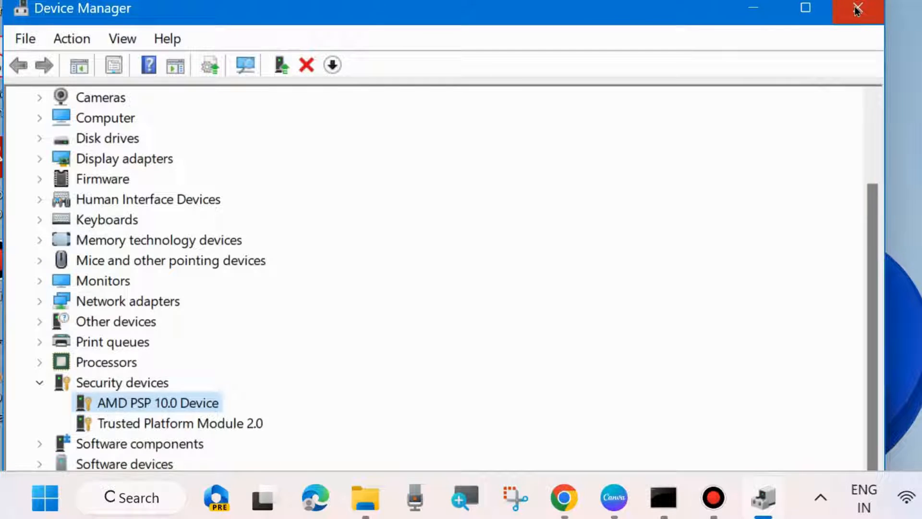
left_click(856, 8)
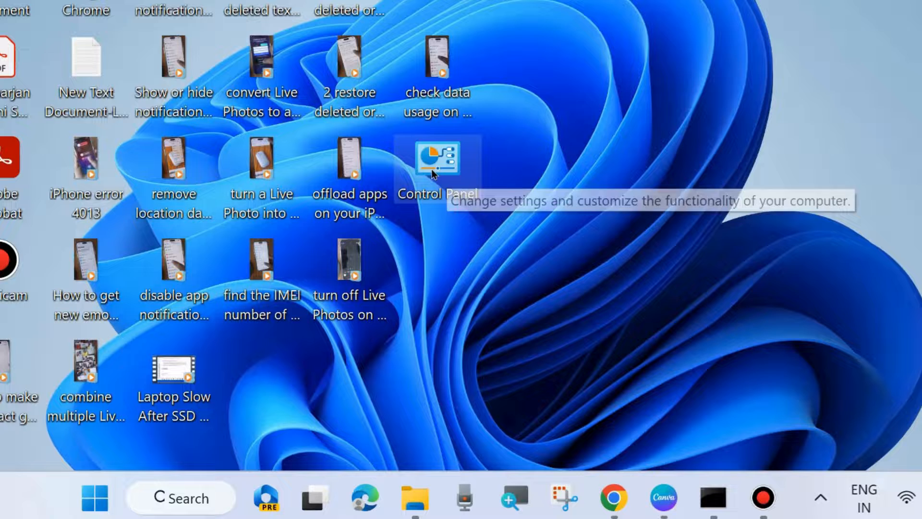
- From Control Panel's Power Options, edit the HP Recommended plan's settings
double_click(437, 159)
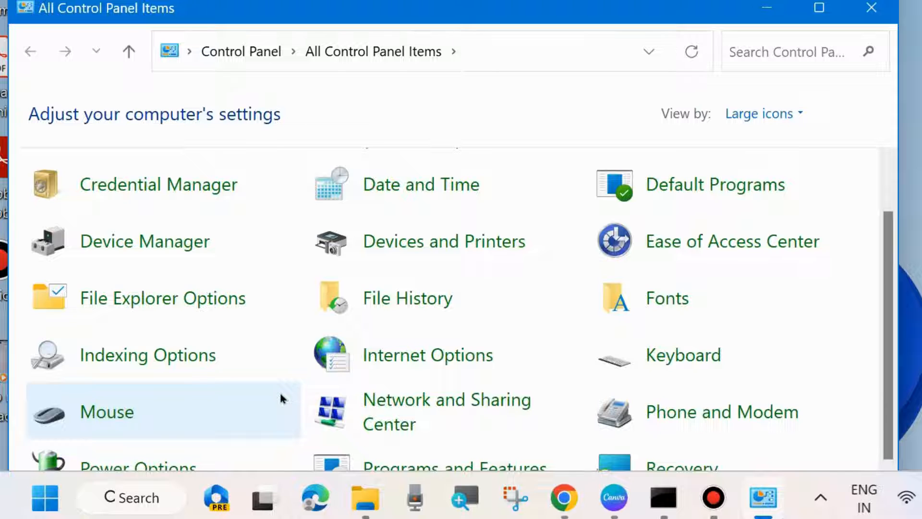
scroll("down", 3)
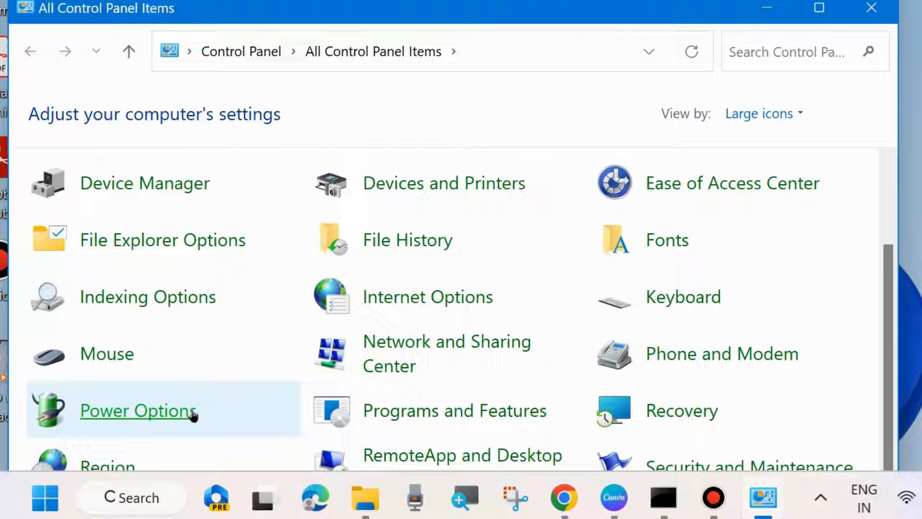
left_click(139, 410)
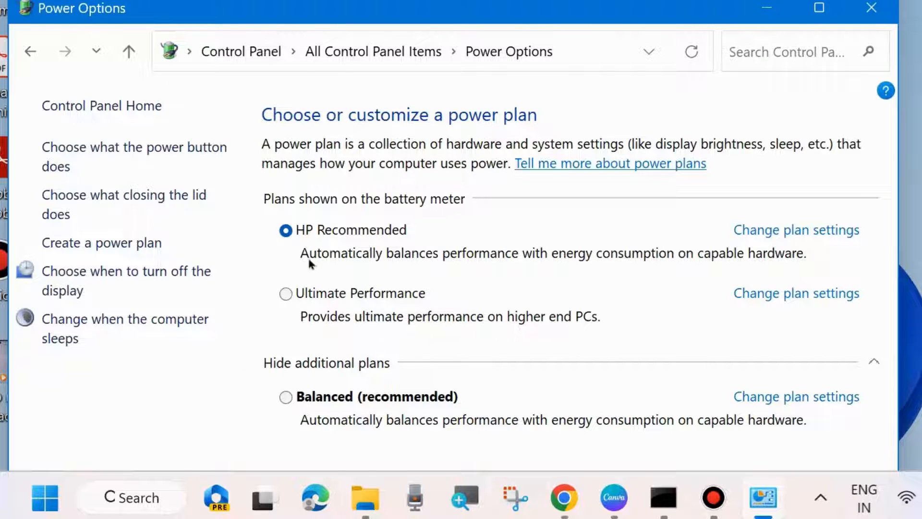
mouse_move(796, 229)
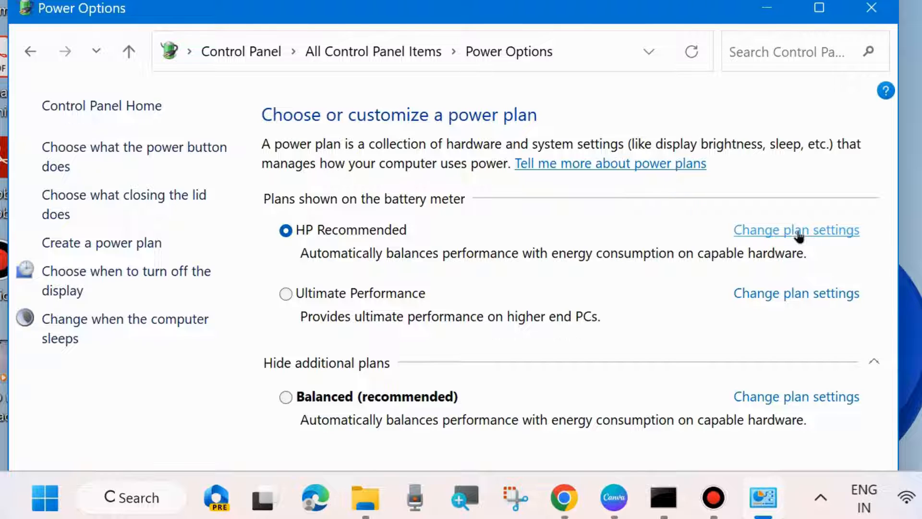
left_click(795, 229)
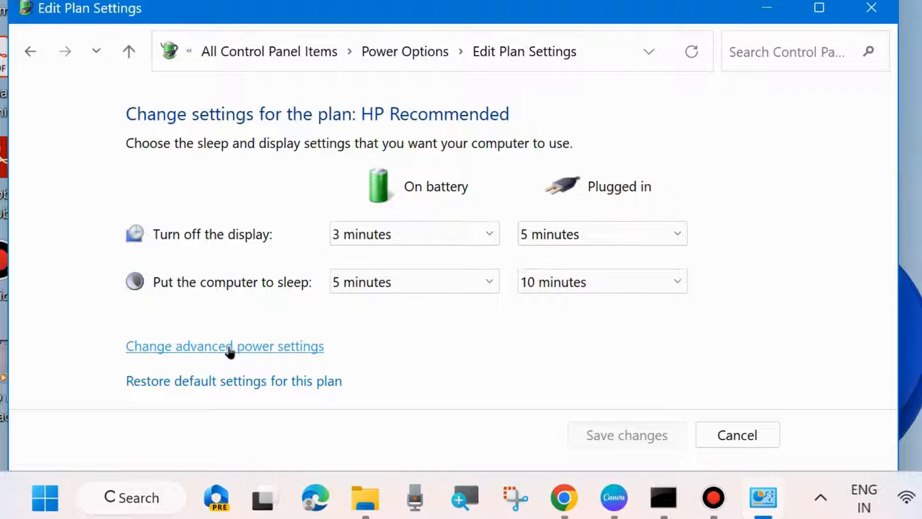
- In advanced power settings, confirm Sleep > Hibernate after is Never on battery and plugged in, and apply
left_click(224, 346)
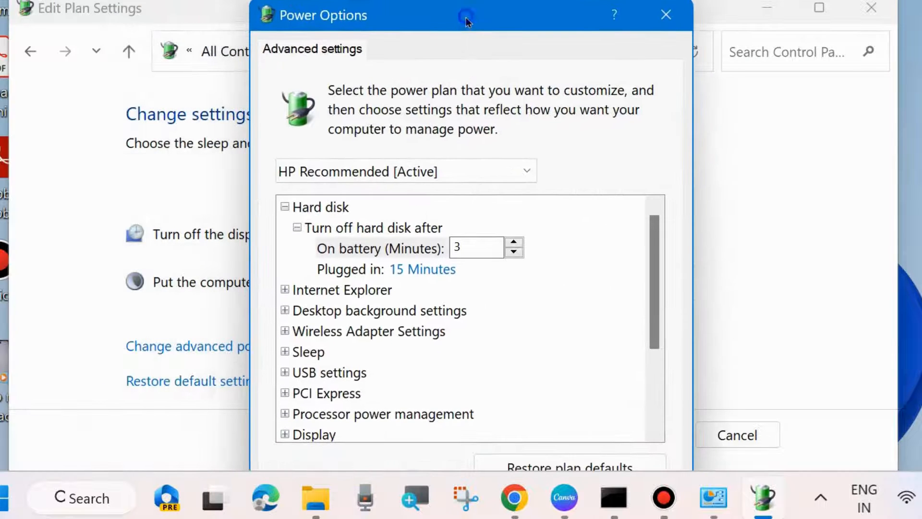
mouse_move(306, 352)
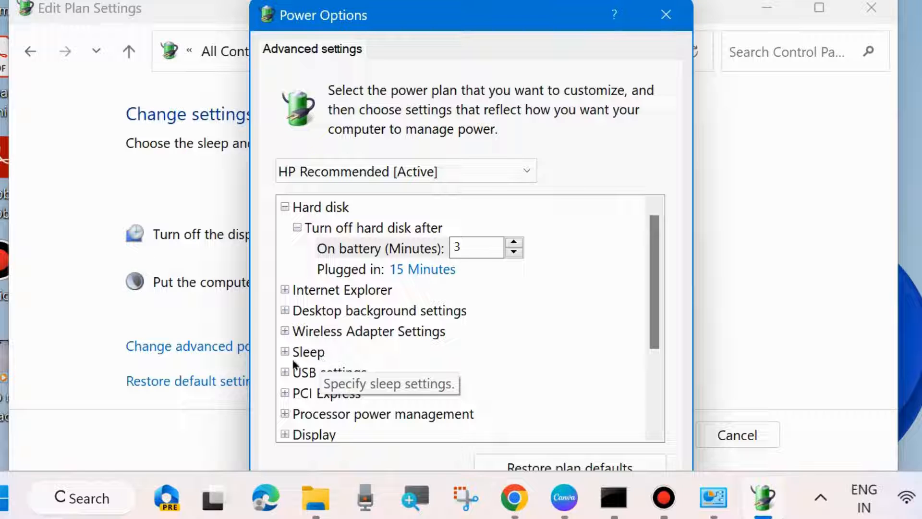
left_click(284, 351)
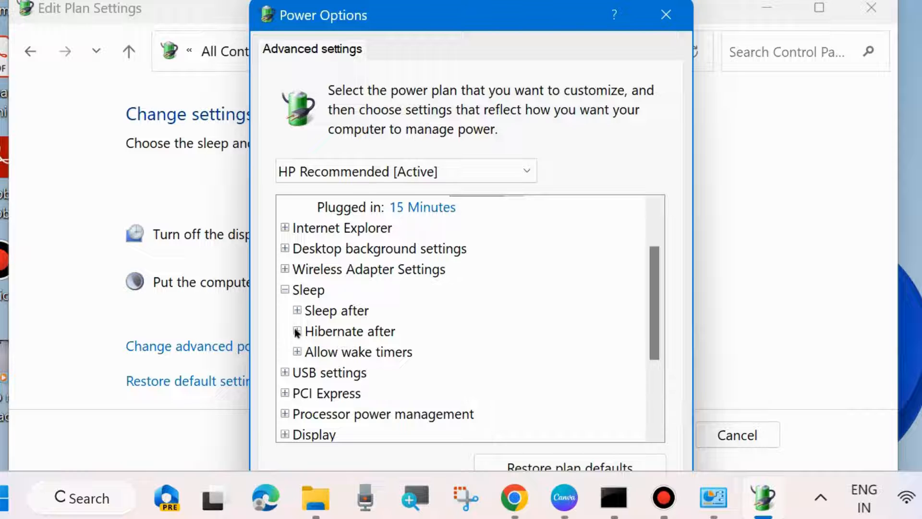
left_click(297, 332)
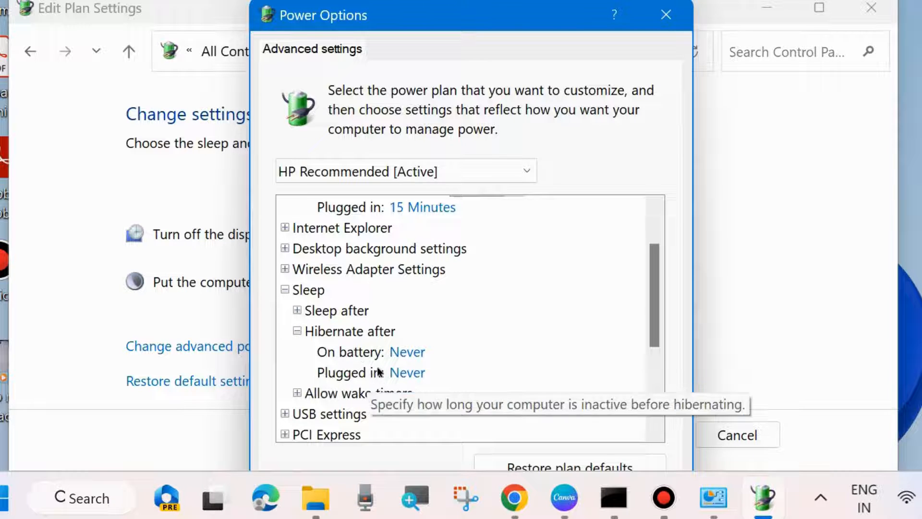
mouse_move(418, 350)
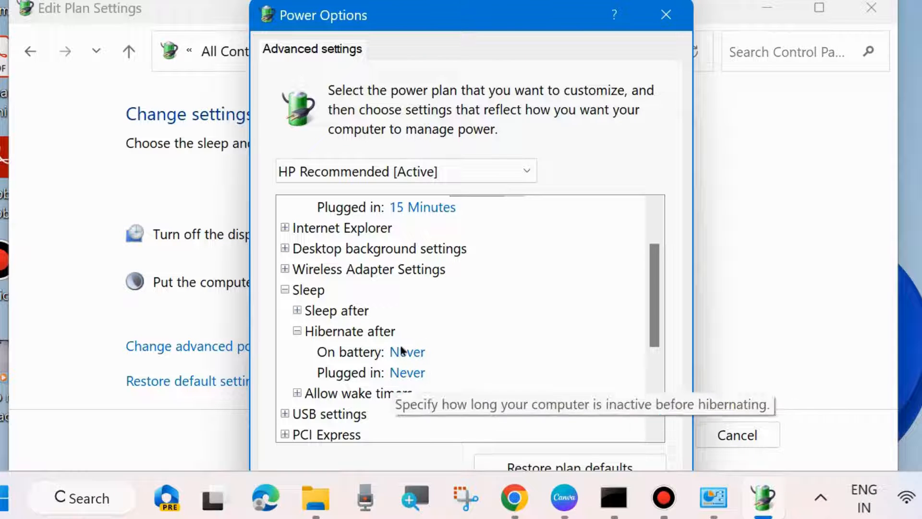
mouse_move(424, 365)
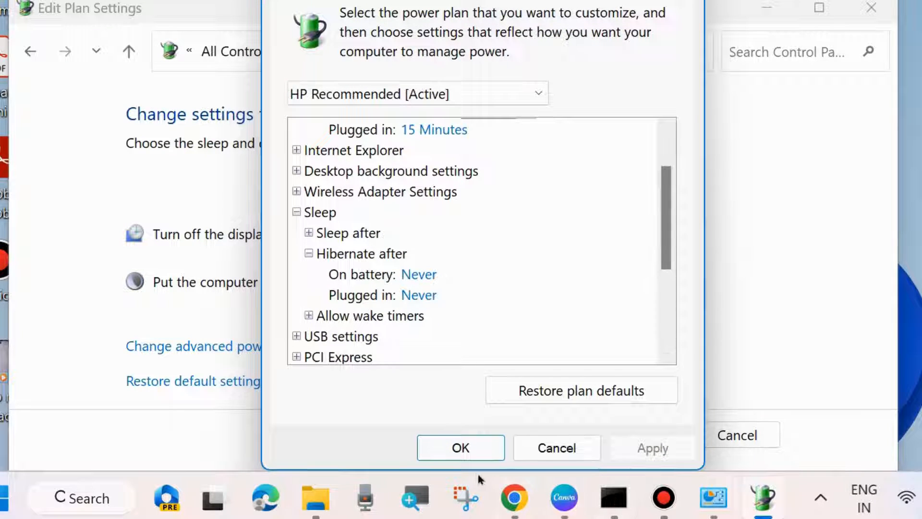
left_click(460, 447)
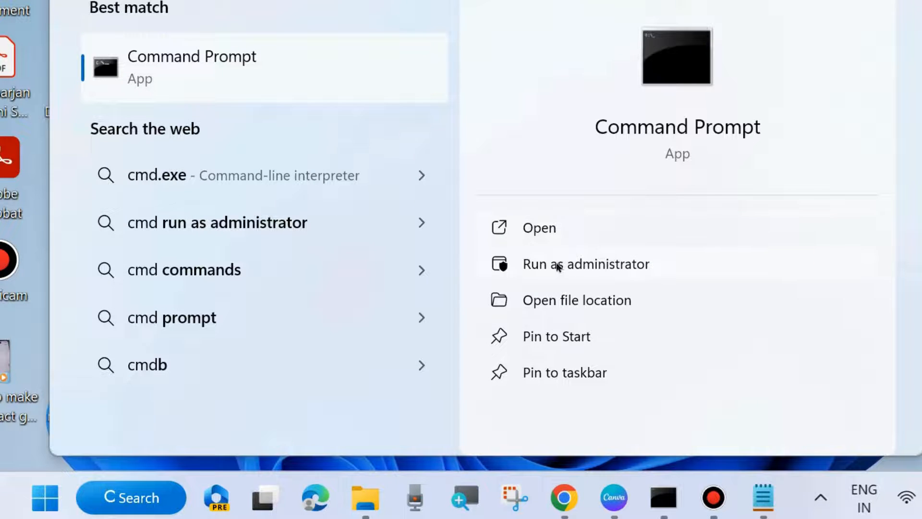
mouse_move(642, 467)
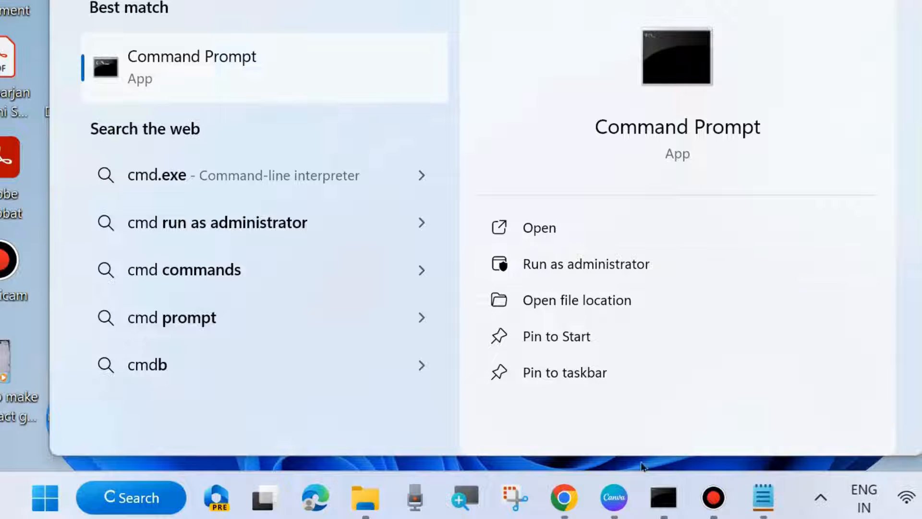
- Start an administrator Command Prompt and enter 'powercfg -restoredefaultschemes' from the note
left_click(586, 263)
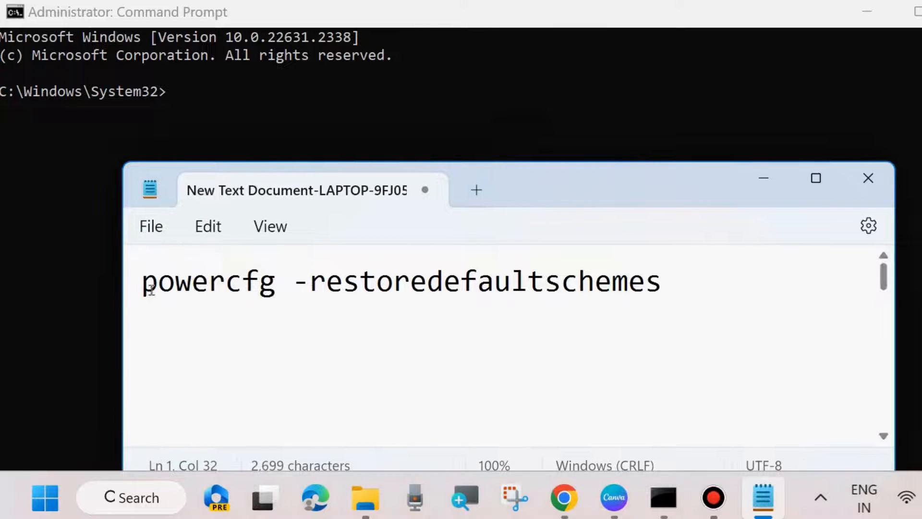
double_click(208, 280)
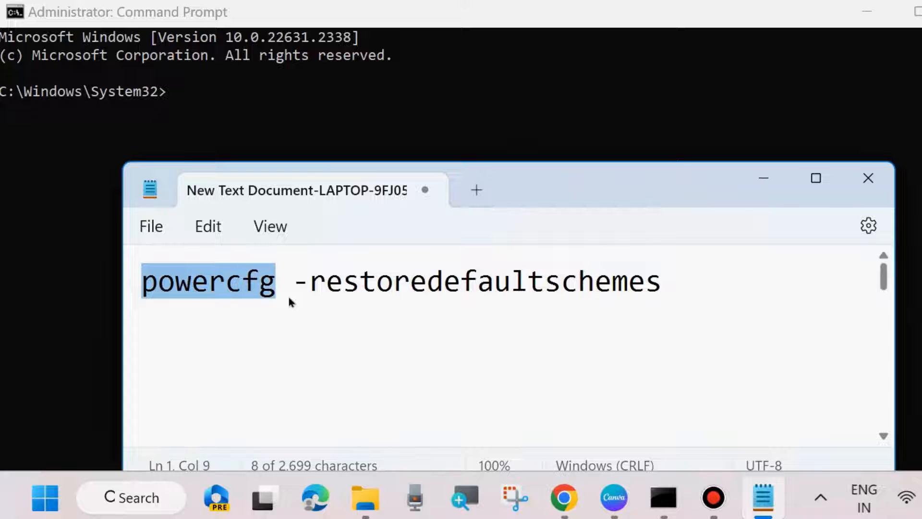
left_click_drag(276, 281, 631, 281)
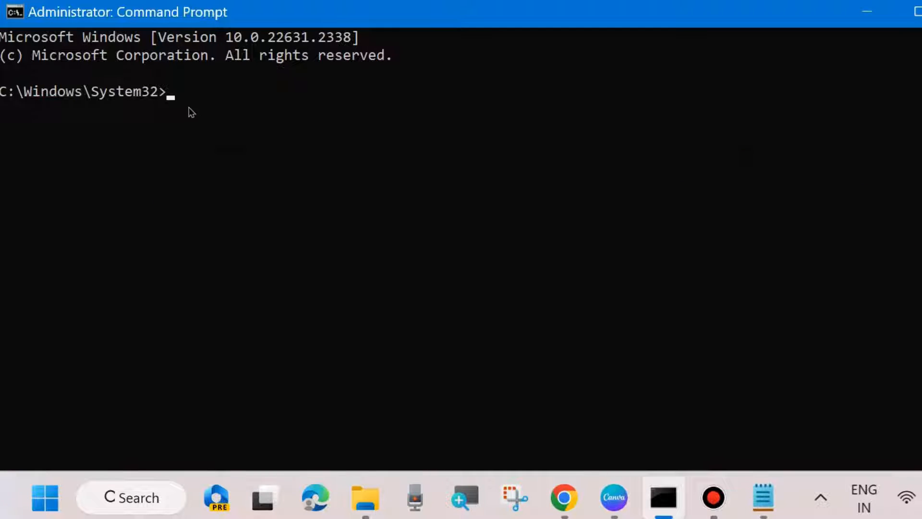
type("powercfg -restoredefaultschemes")
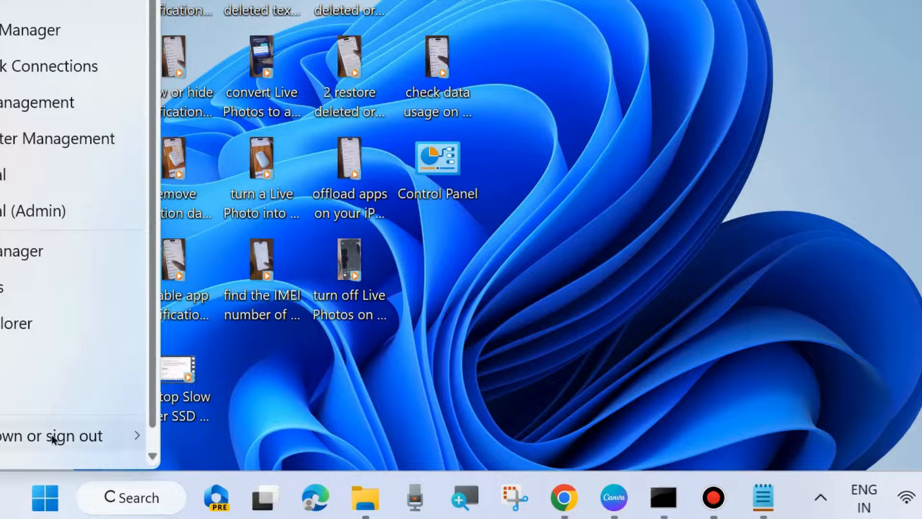
- Expand the Shut down or sign out submenu to reach the Restart option
left_click(53, 435)
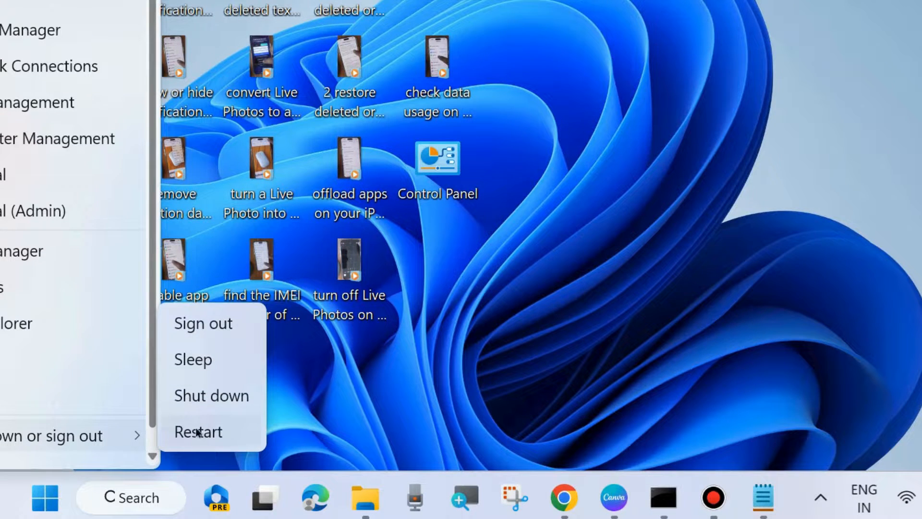